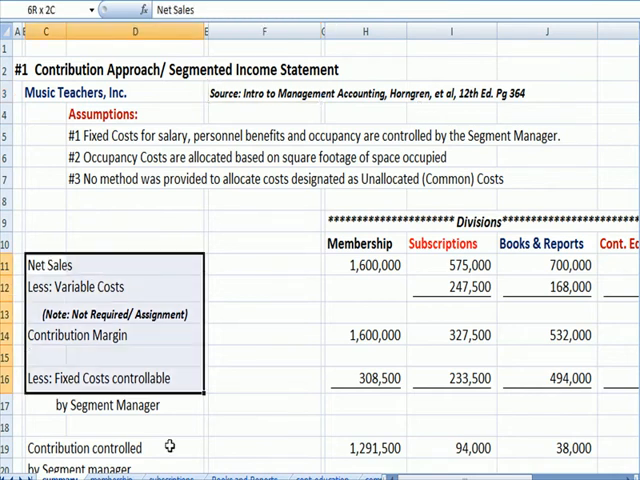
Review the statement lines from Net Sales and Contribution Margin down to Contribution controlled by Segment manager
scroll(down, 3)
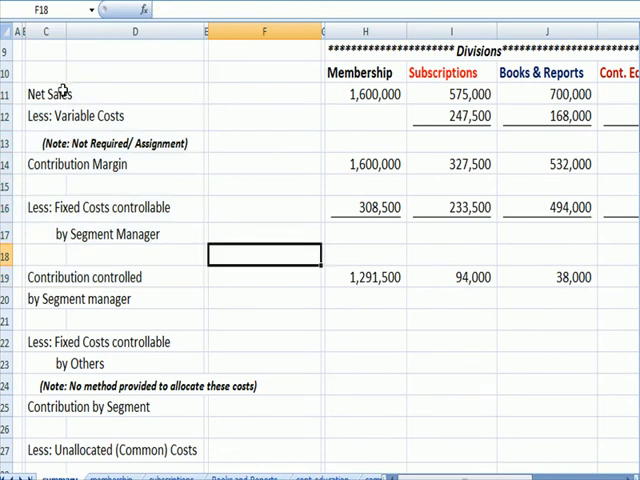
click(48, 92)
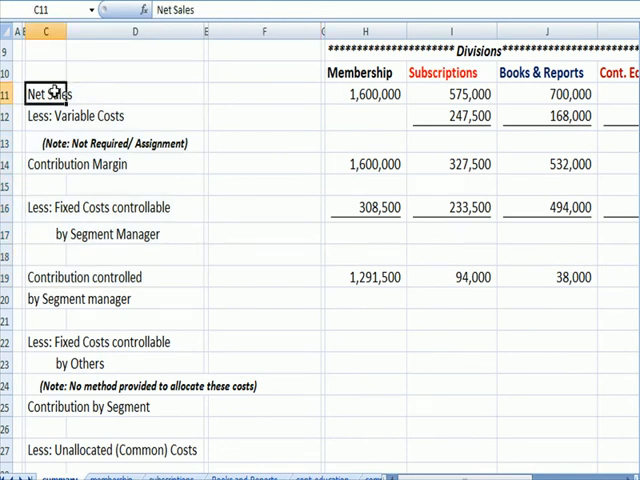
click(56, 116)
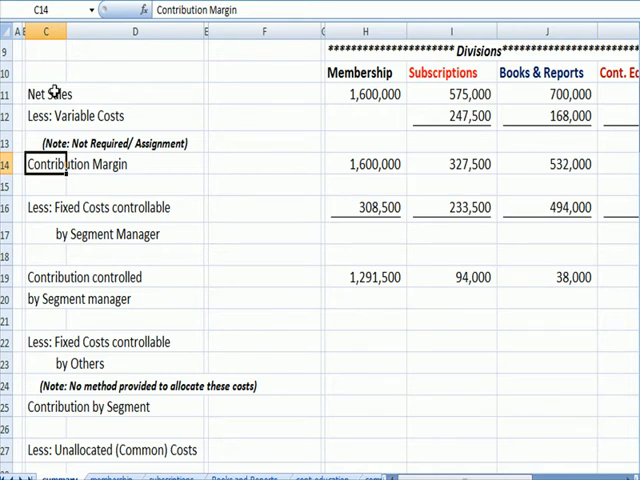
click(116, 208)
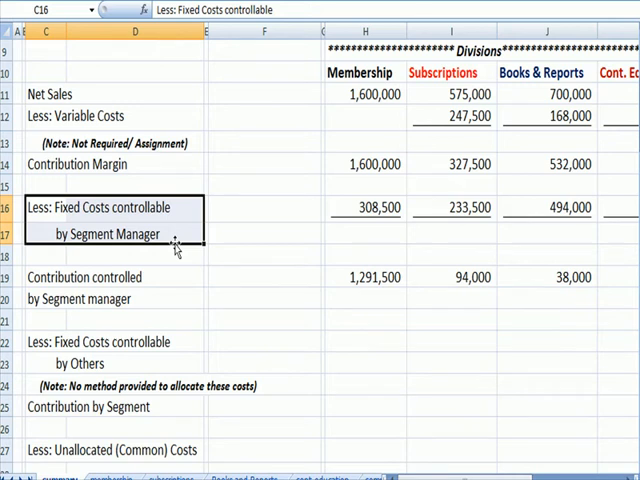
click(136, 164)
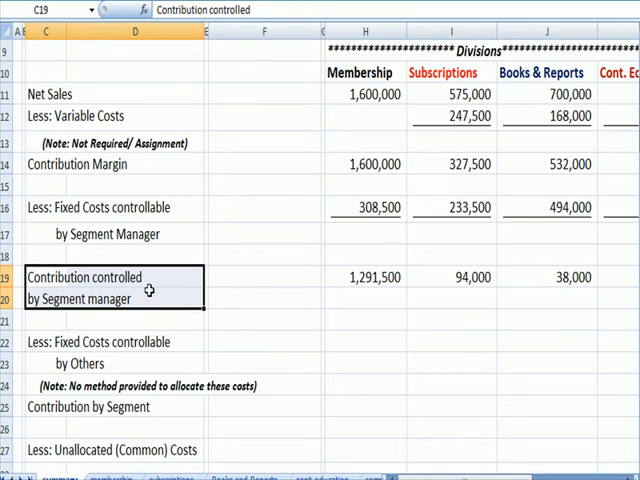
mouse_move(42, 96)
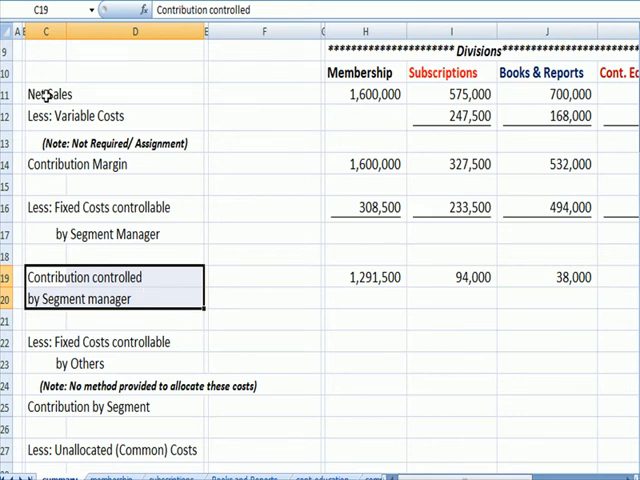
Review Variable Costs, both controllable fixed-cost lines and the blank Contribution by Segment cell
click(60, 116)
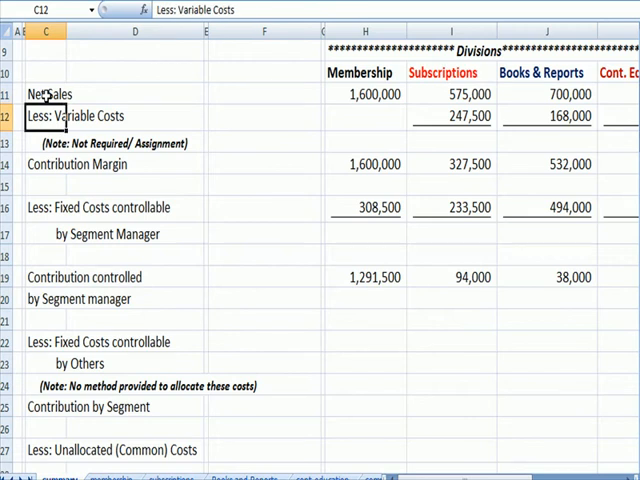
click(44, 208)
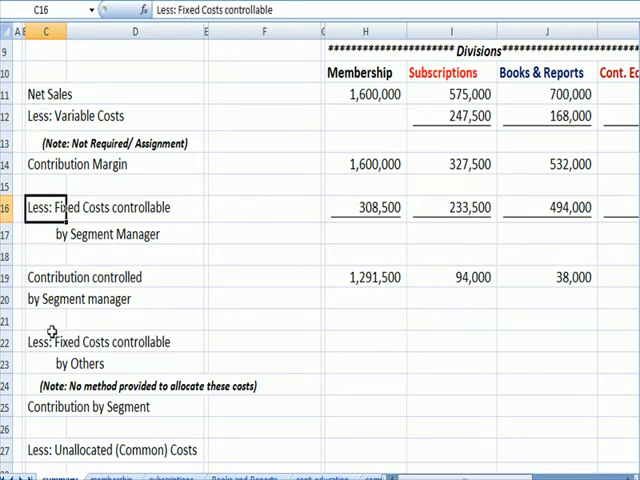
click(48, 340)
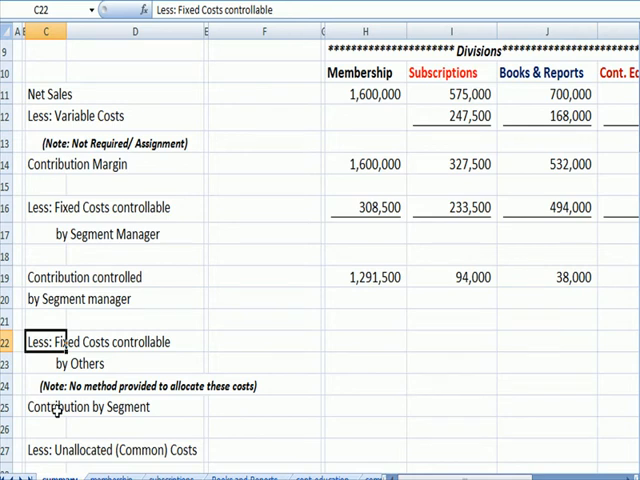
click(60, 406)
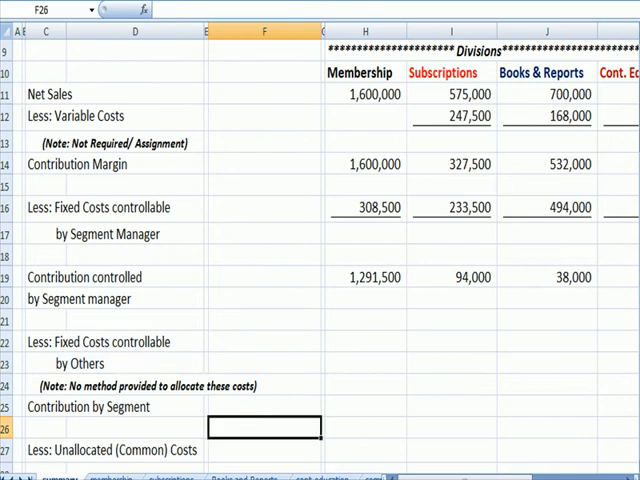
Review Unallocated (Common) Costs, Net Income and assumptions #1 and #3 beneath the statement
scroll(down, 3)
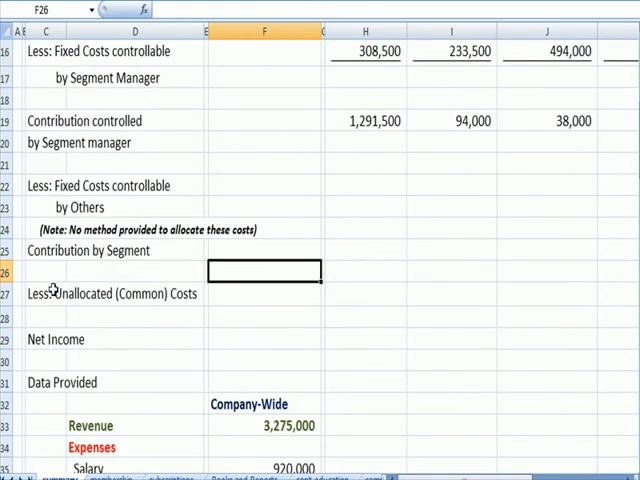
click(112, 294)
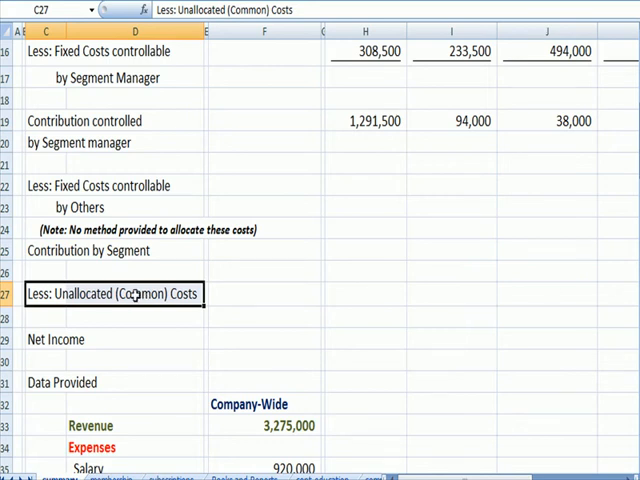
click(56, 340)
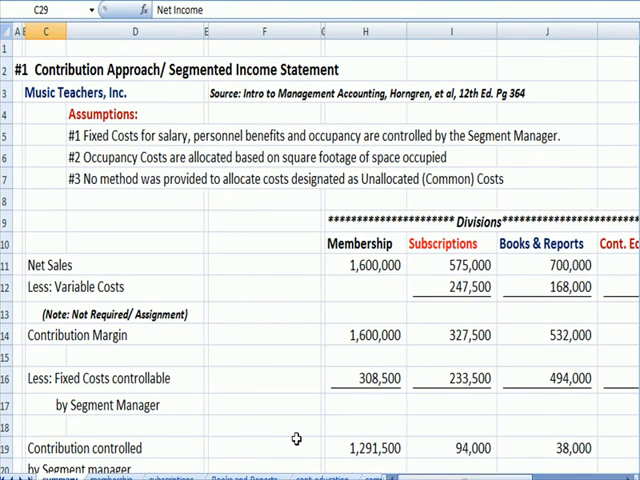
click(50, 92)
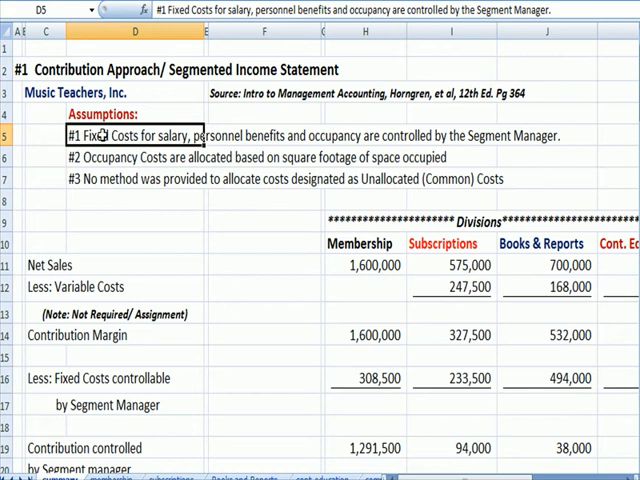
click(100, 378)
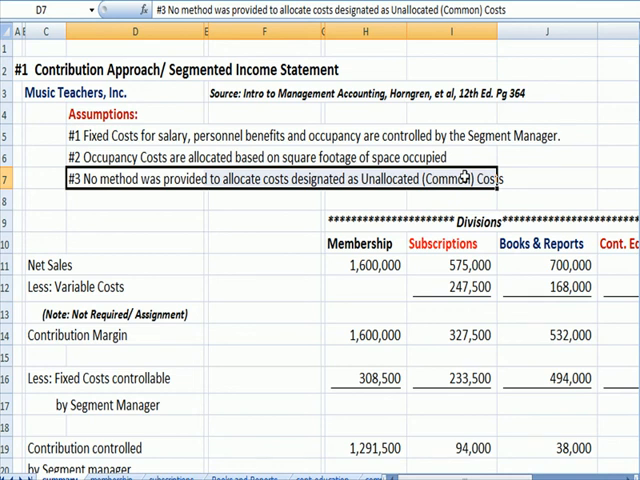
mouse_move(464, 244)
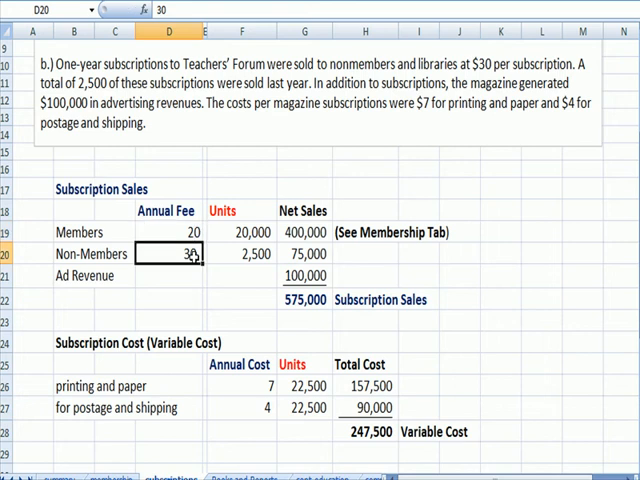
Trace Subscription Sales workings (20,000 member, 2,500 non-member units, 575,000 total) into the 327,500 contribution margin
click(250, 232)
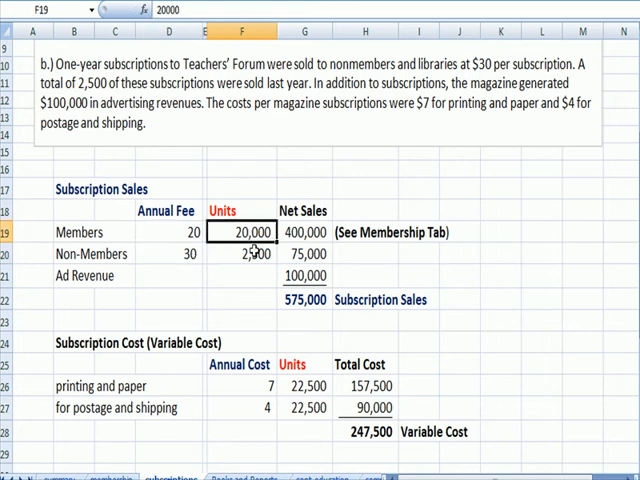
click(248, 252)
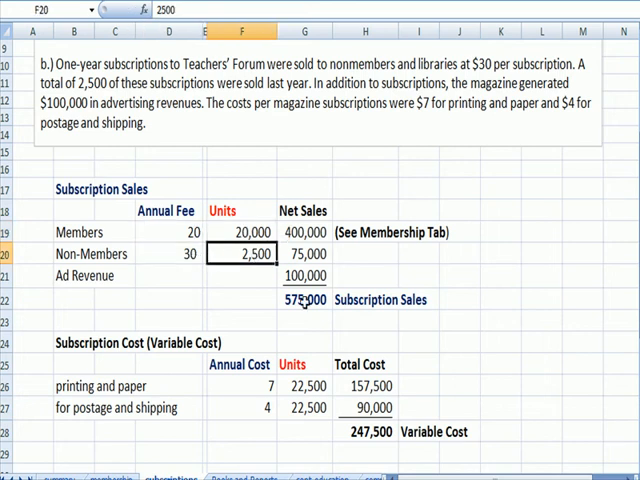
click(76, 276)
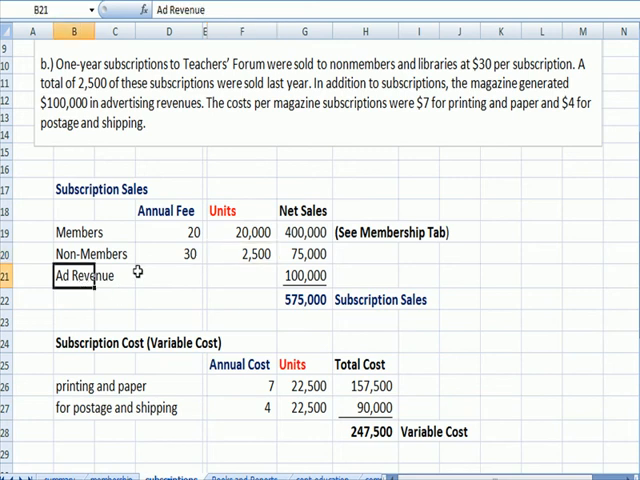
click(304, 300)
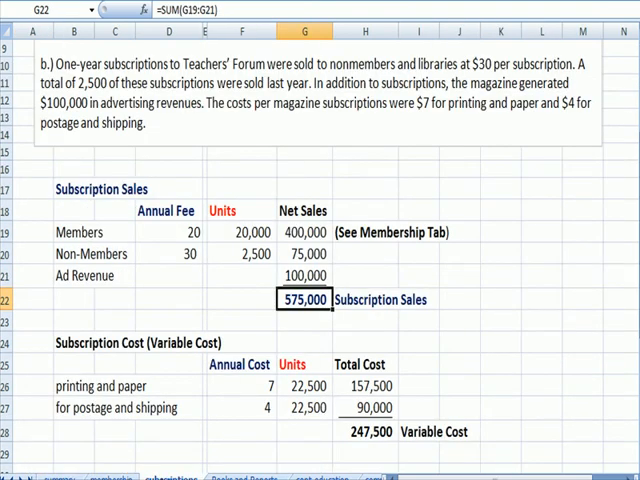
mouse_move(390, 442)
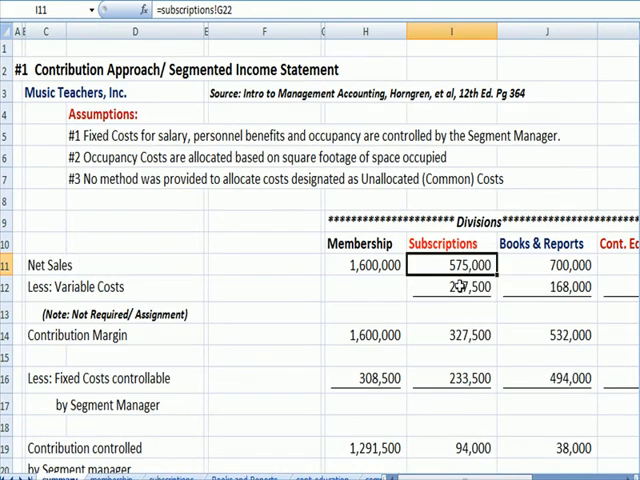
click(448, 336)
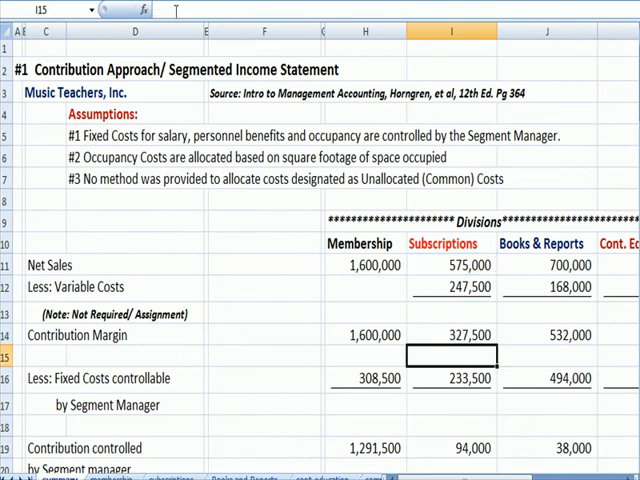
click(464, 378)
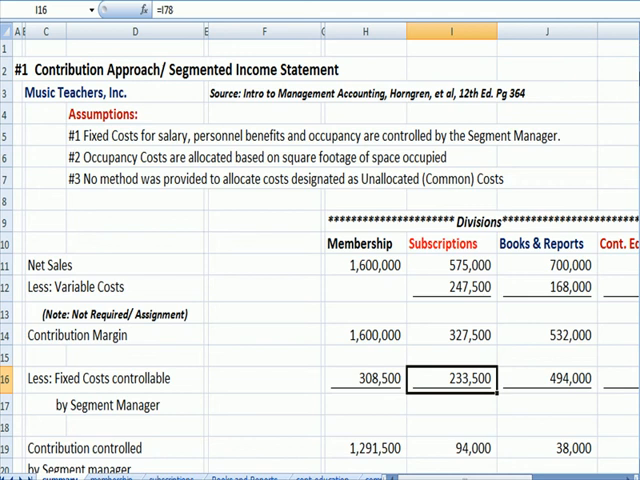
scroll(down, 3)
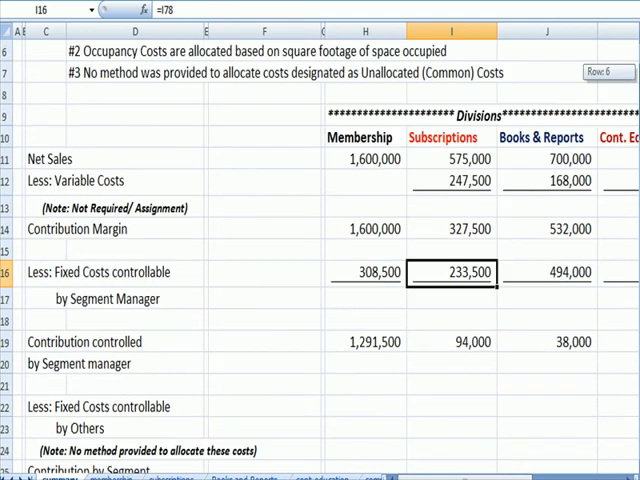
Check the recap's Subscriptions salary 150,000, personnel cost 37,500 and % Square Feet Occupied lines
scroll(down, 3)
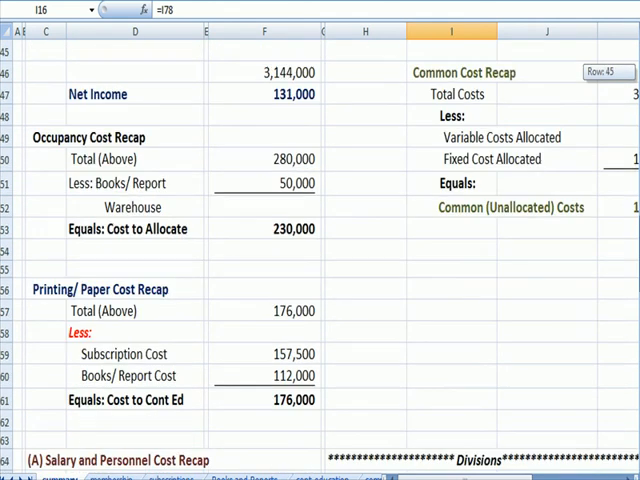
scroll(down, 3)
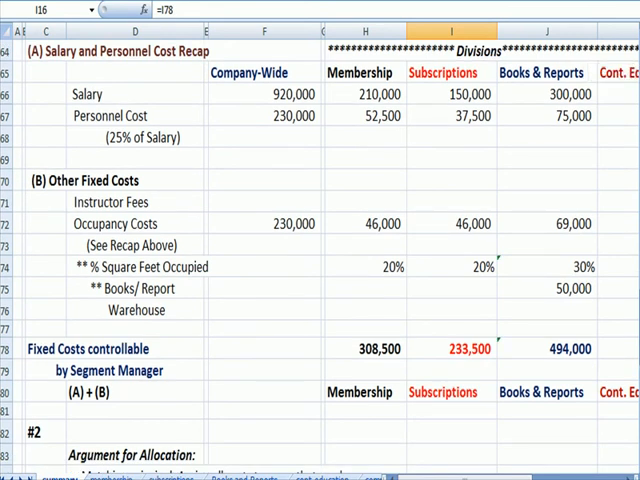
click(136, 92)
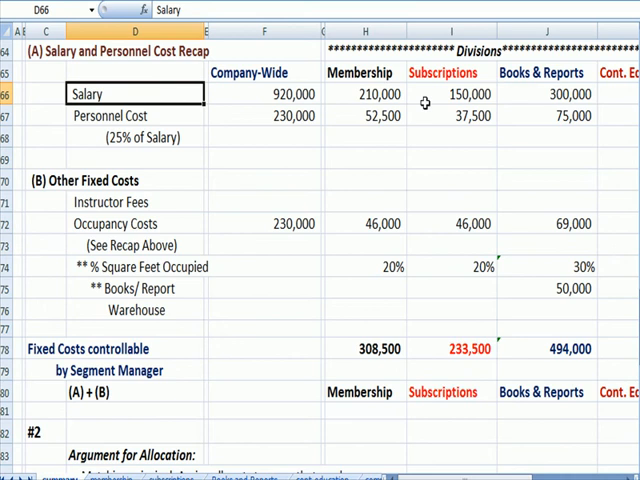
click(462, 92)
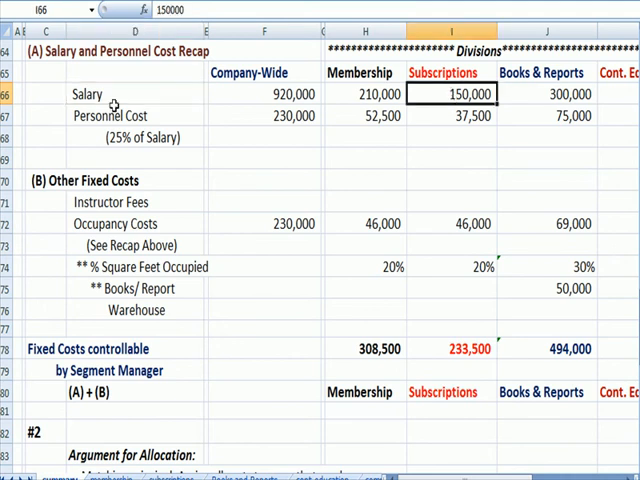
click(130, 116)
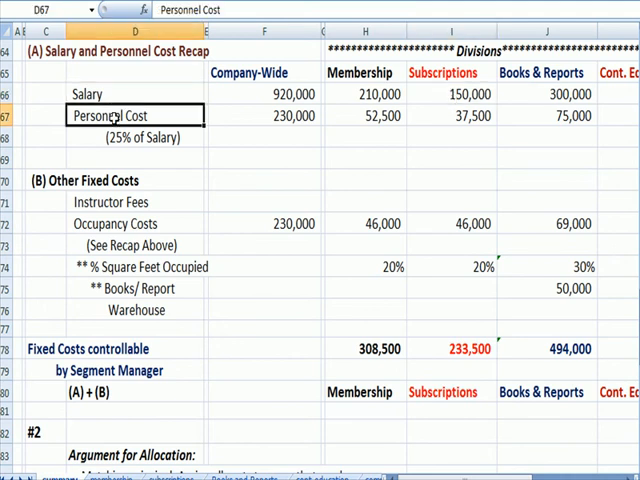
mouse_move(128, 136)
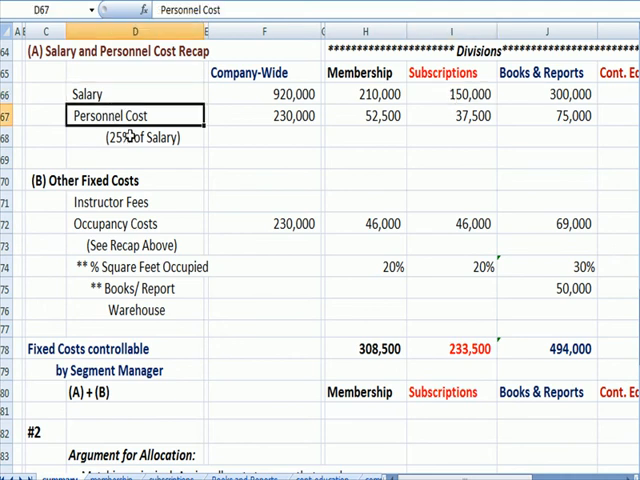
click(456, 116)
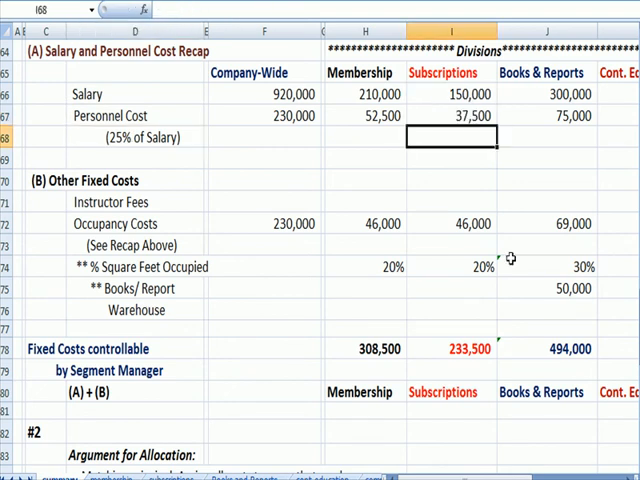
mouse_move(80, 226)
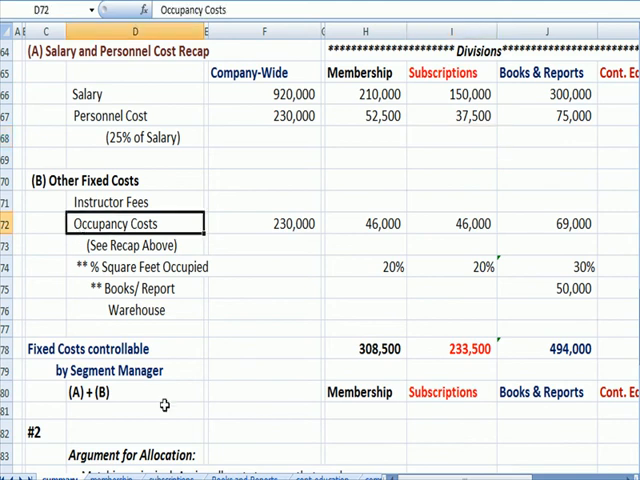
click(136, 268)
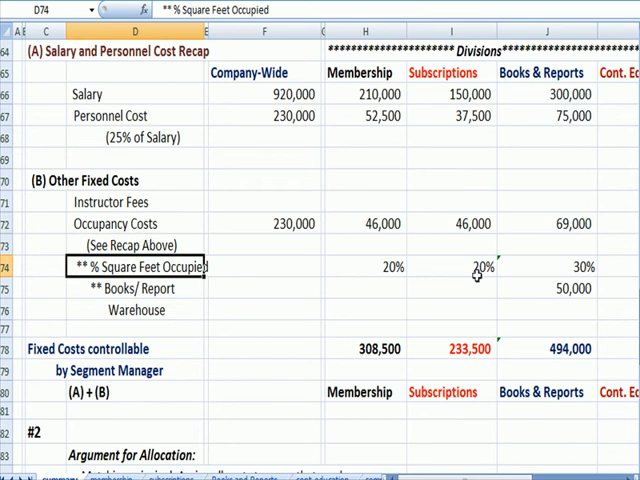
Total Subscriptions controllable fixed costs as =I66+I67+I72, giving 233,500
click(490, 268)
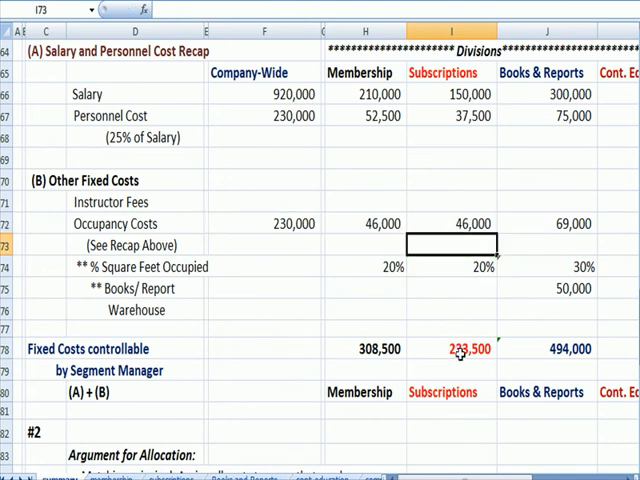
text(=I66+I67+I72)
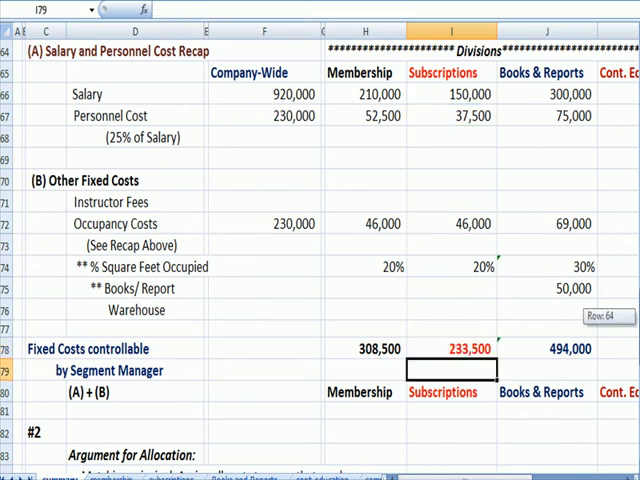
scroll(up, 3)
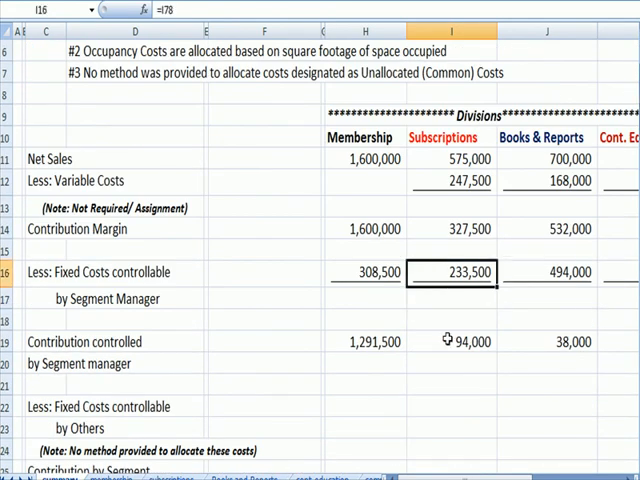
Set Subscriptions contribution controlled by segment manager to =I14-I16 (94,000) and view the Total column
text(=I14-I16)
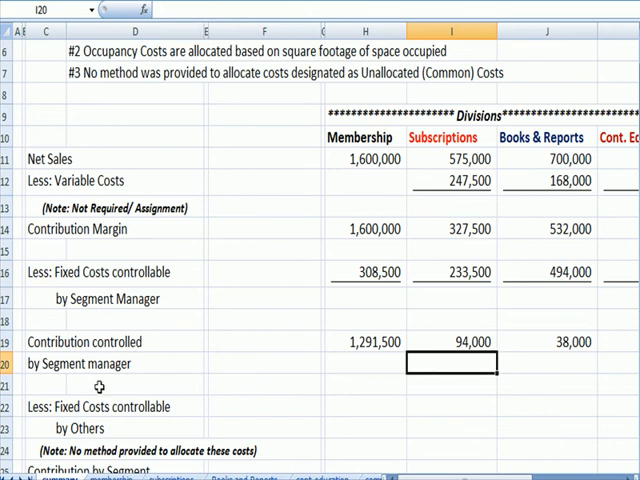
mouse_move(36, 412)
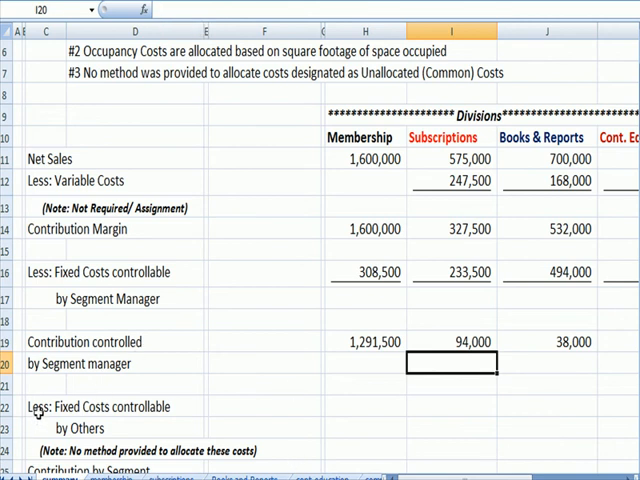
click(40, 406)
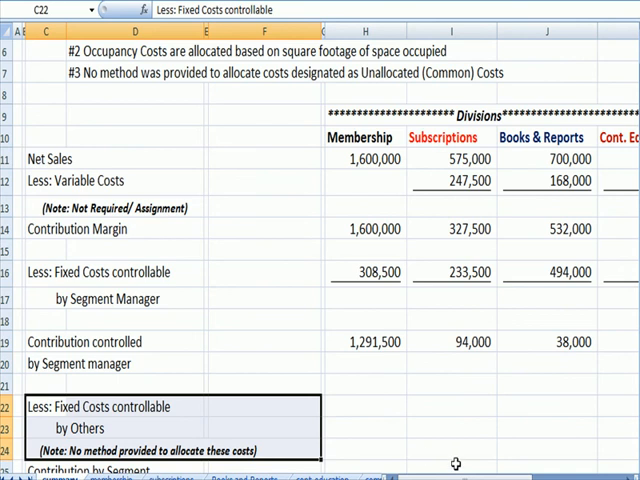
scroll(right, 3)
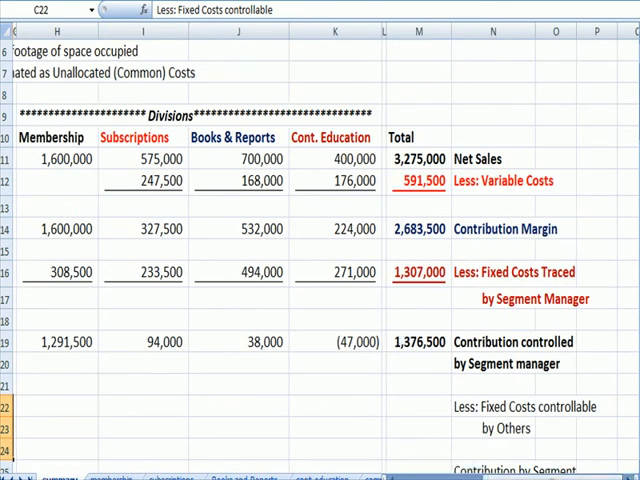
scroll(down, 3)
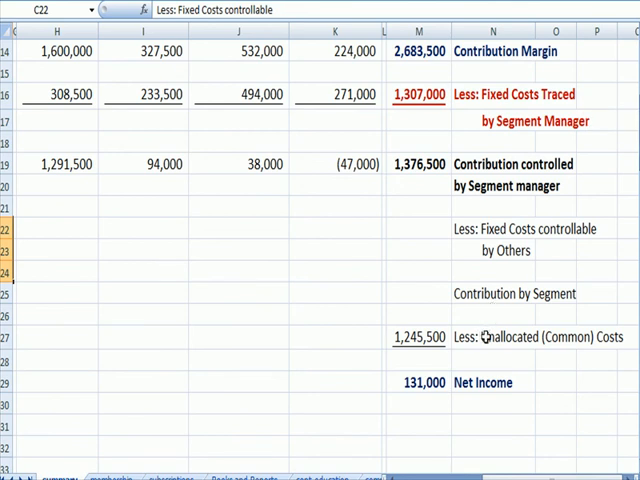
click(420, 336)
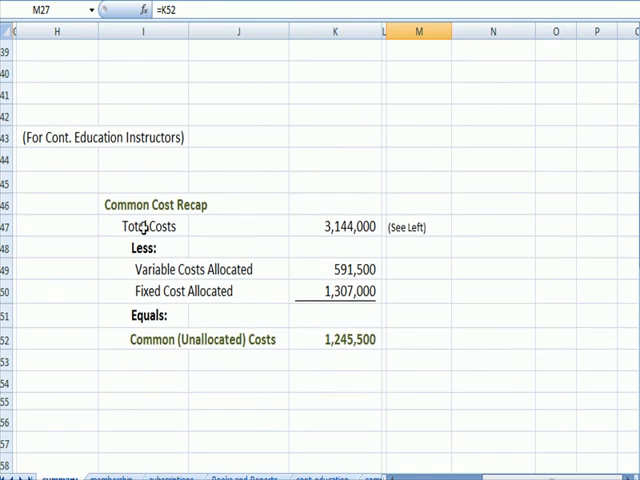
click(156, 204)
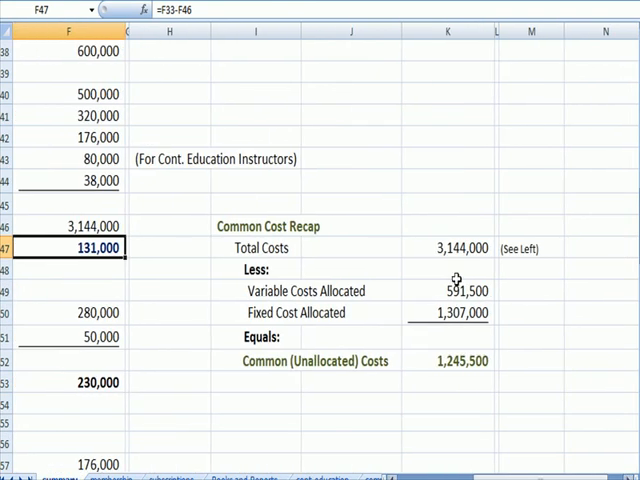
click(448, 248)
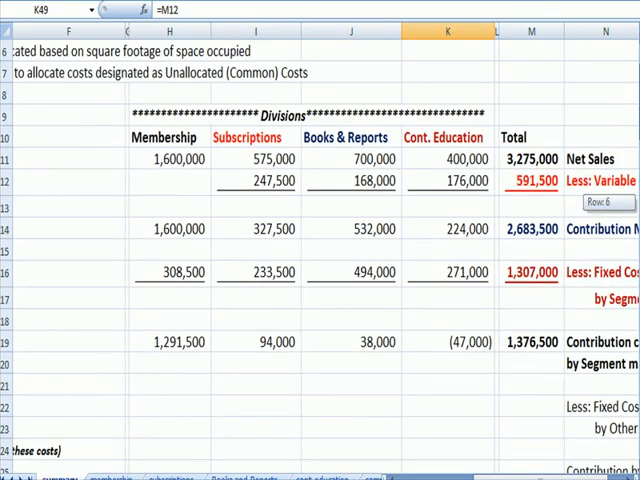
click(528, 180)
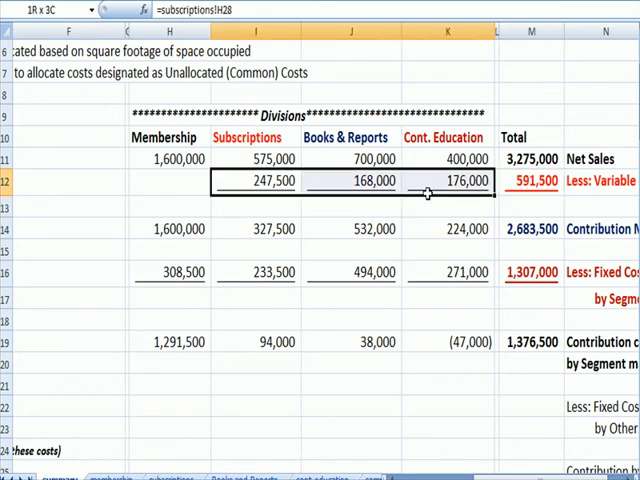
click(178, 180)
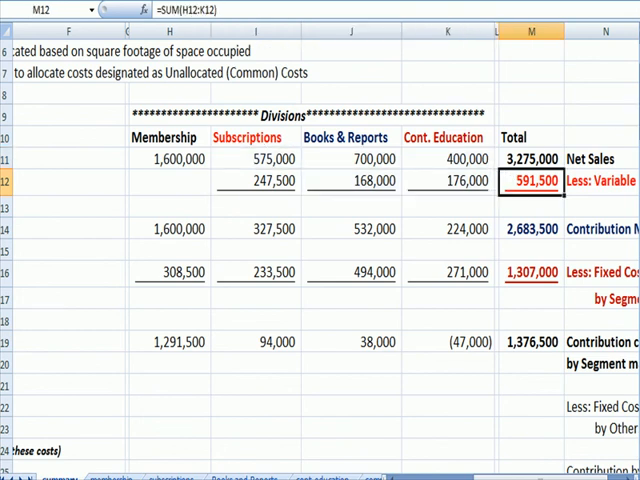
scroll(down, 3)
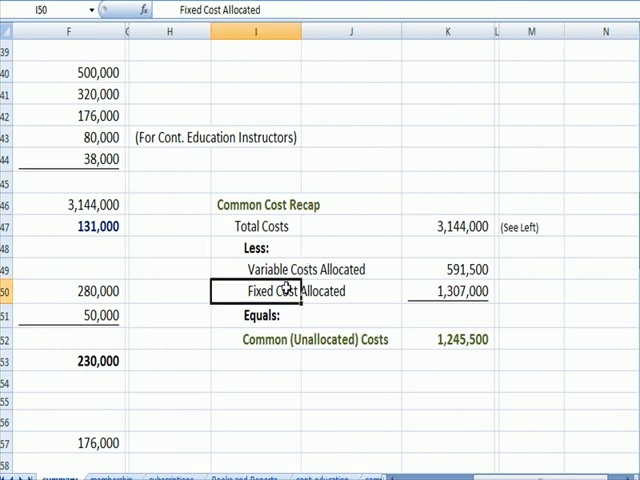
click(448, 292)
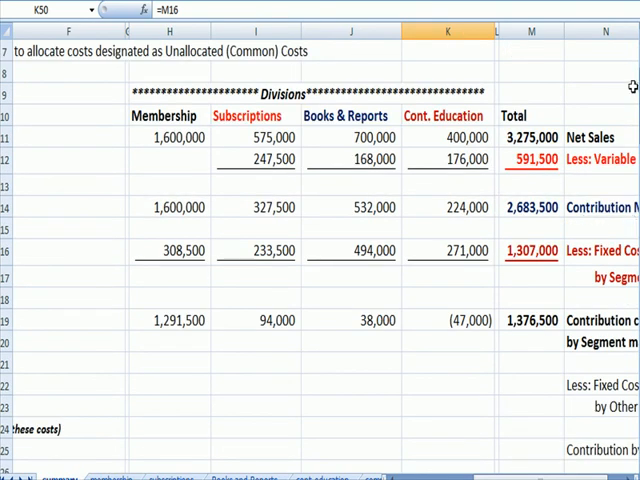
click(530, 252)
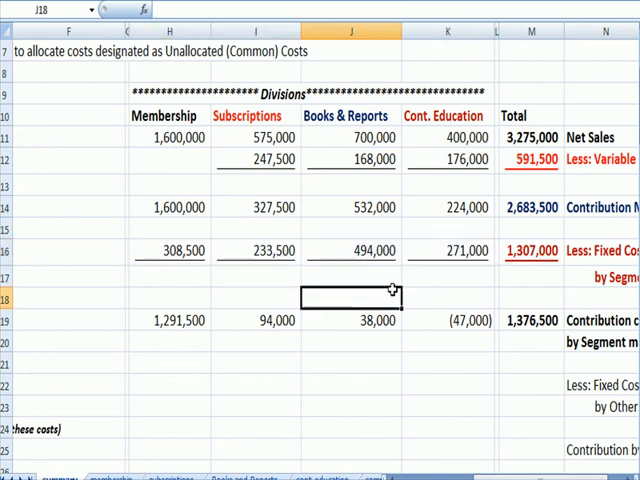
click(260, 250)
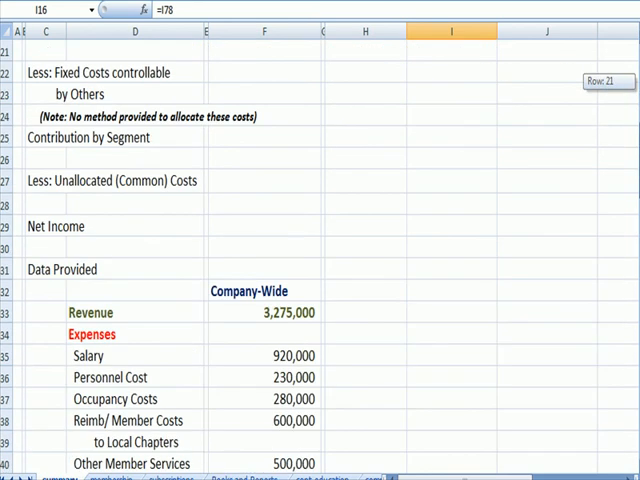
scroll(down, 3)
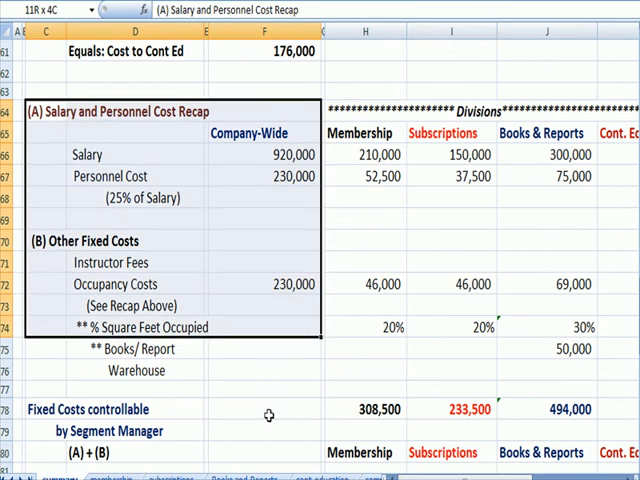
scroll(down, 3)
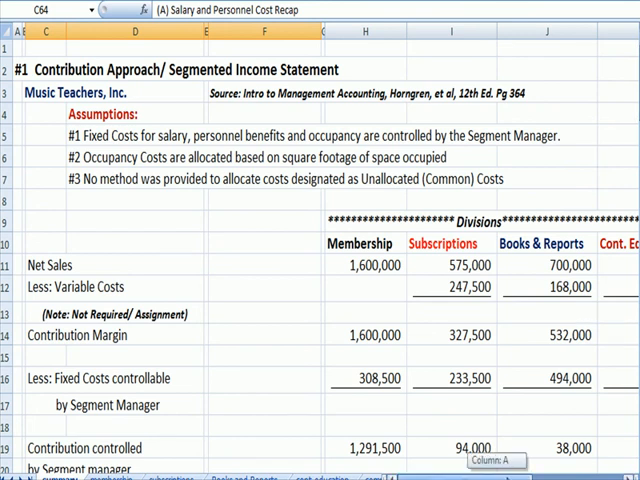
scroll(right, 3)
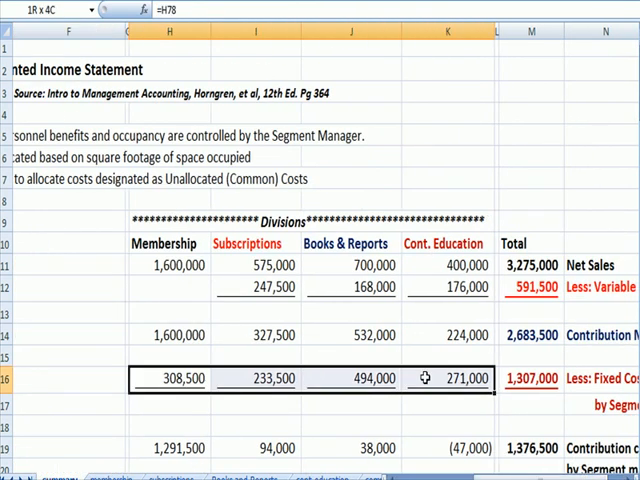
click(532, 378)
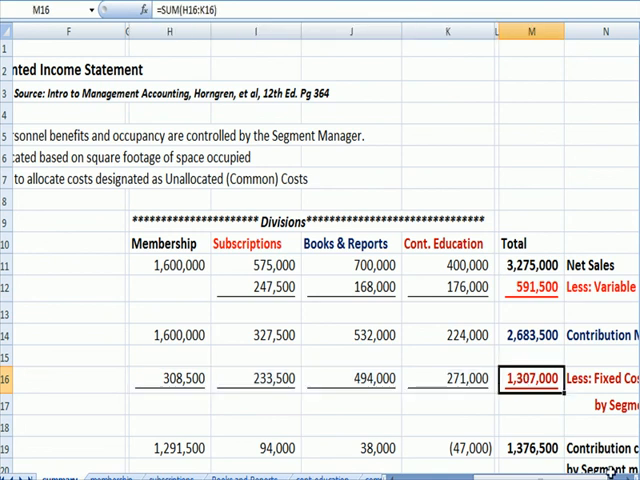
scroll(right, 3)
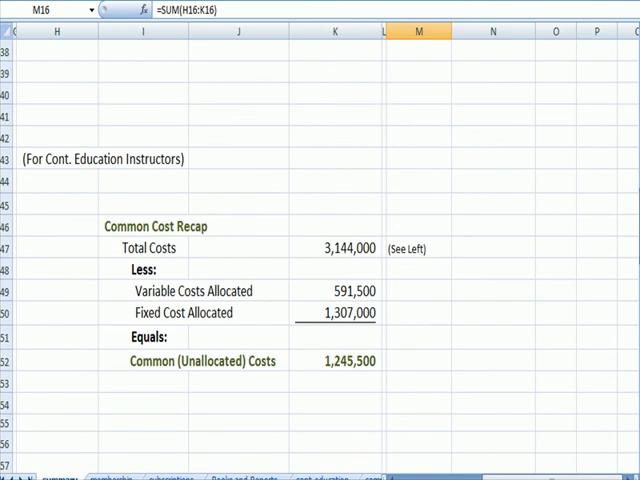
click(336, 248)
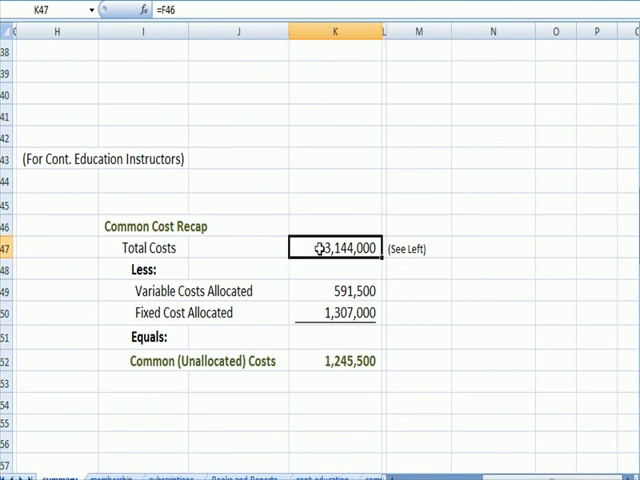
mouse_move(328, 268)
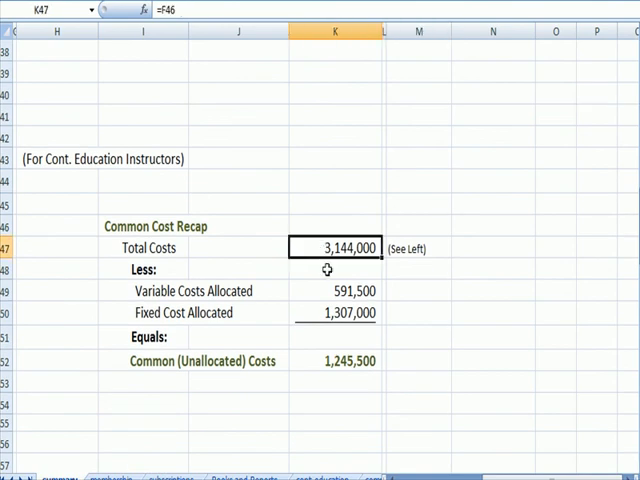
click(336, 290)
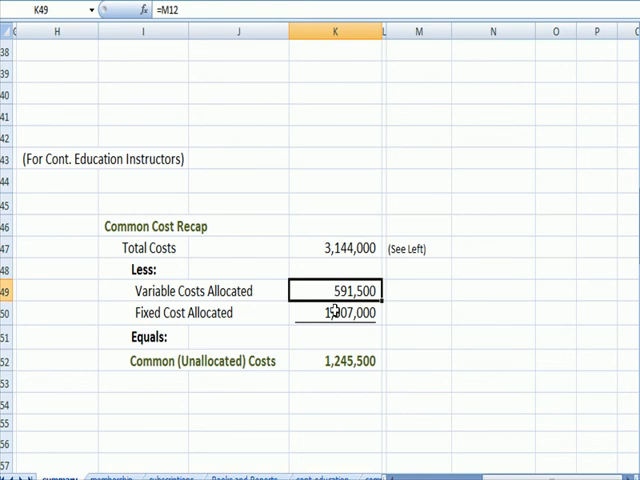
click(336, 360)
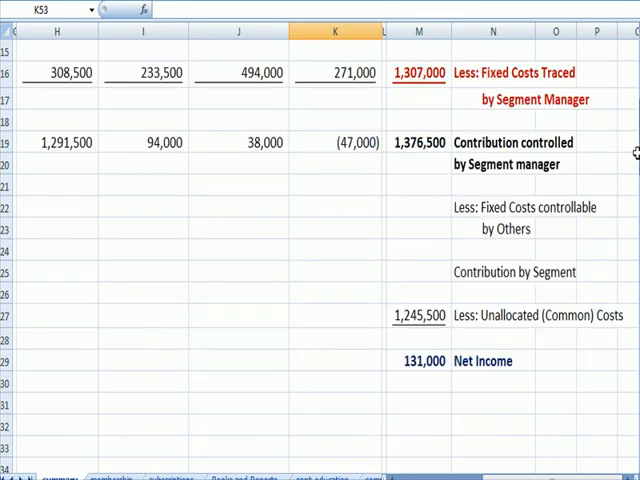
click(420, 316)
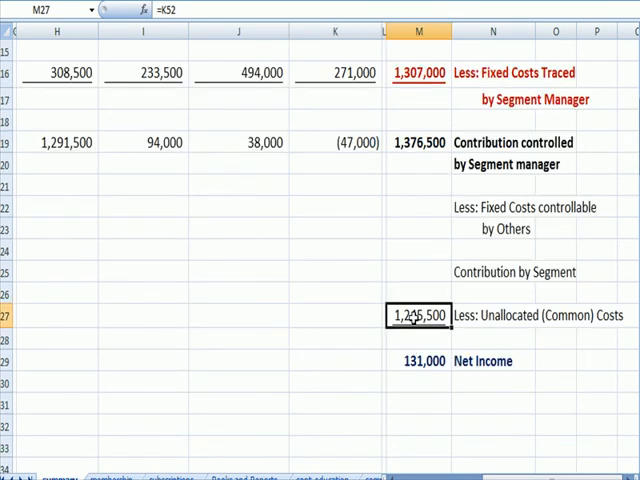
click(422, 360)
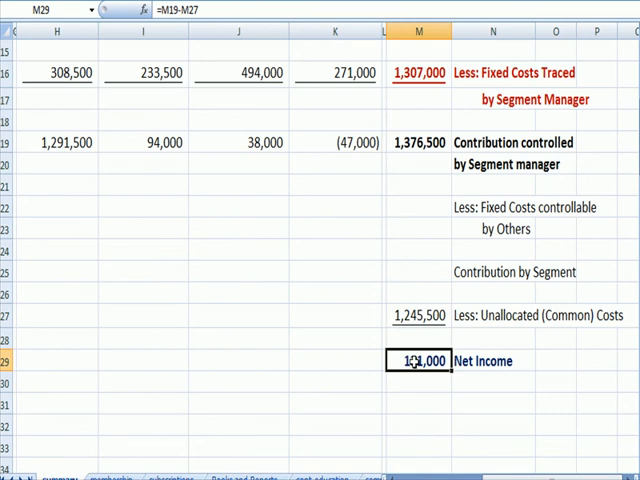
double_click(418, 360)
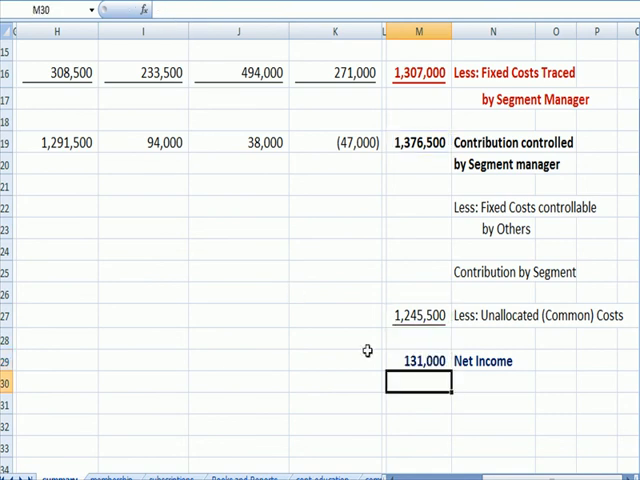
scroll(left, 3)
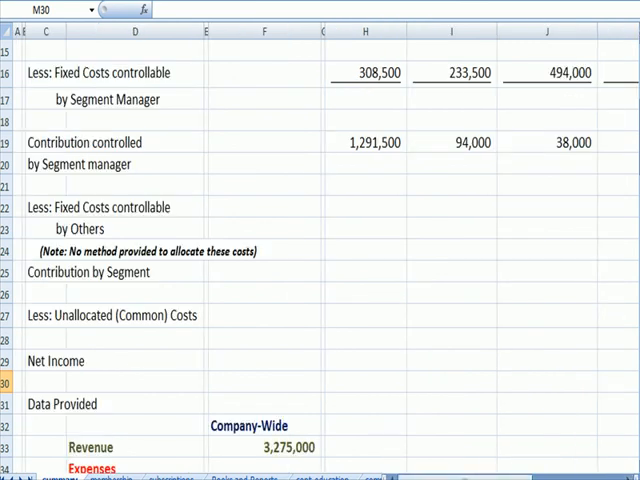
scroll(down, 3)
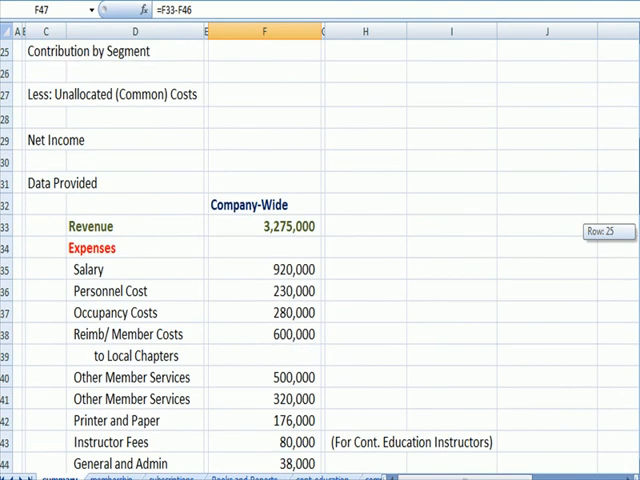
scroll(down, 3)
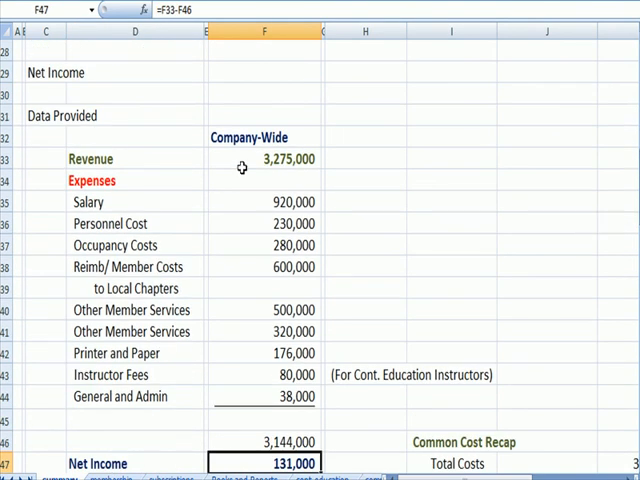
click(264, 158)
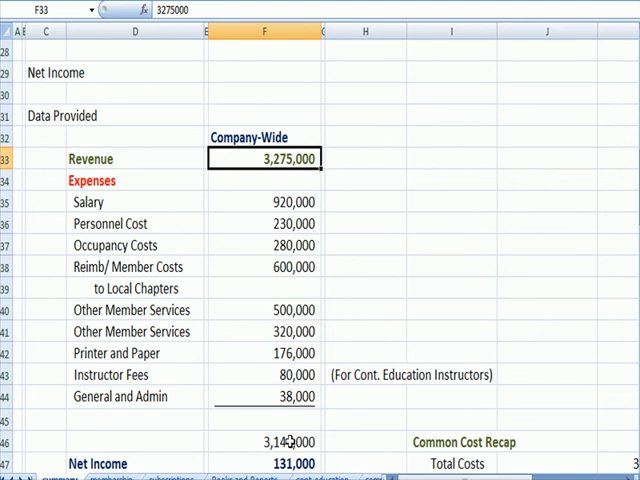
click(264, 440)
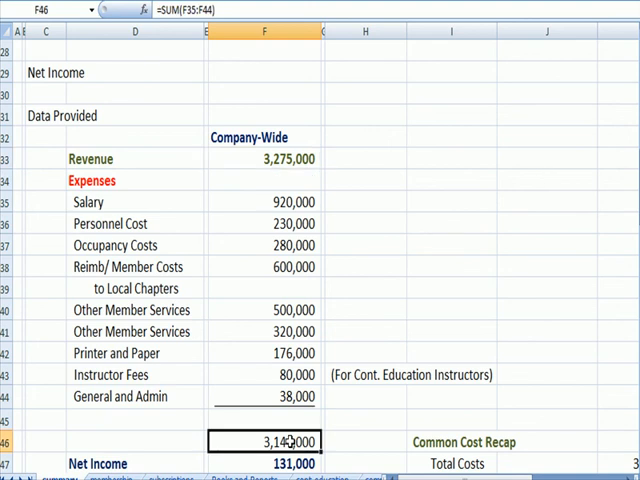